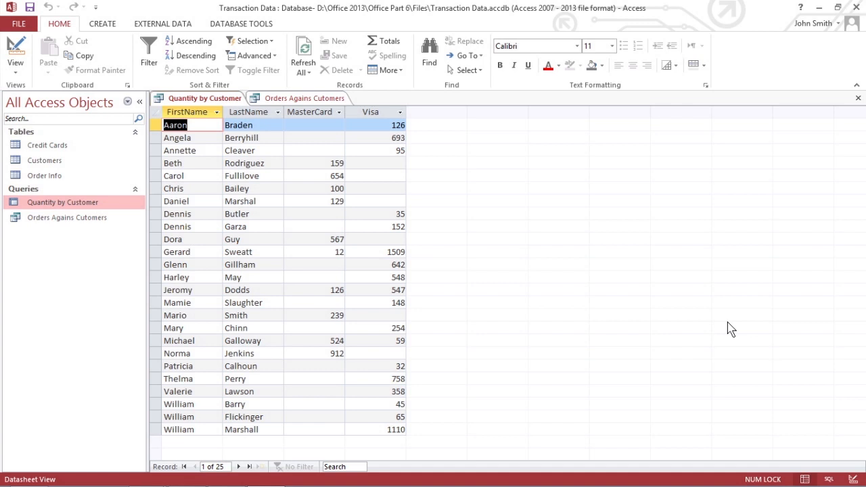
mouse_move(152, 220)
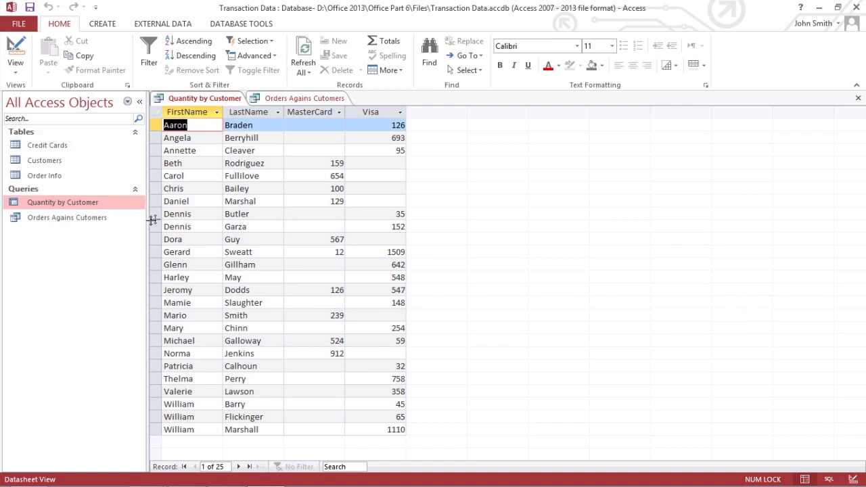
Step: Show the Orders Agains Cutomers datasheet with customer names, card types, card numbers and quantities
left_click(301, 98)
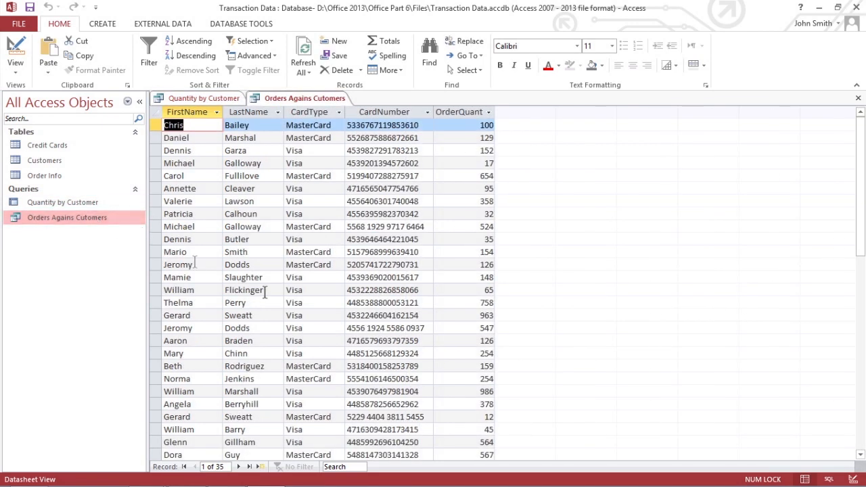
mouse_move(551, 269)
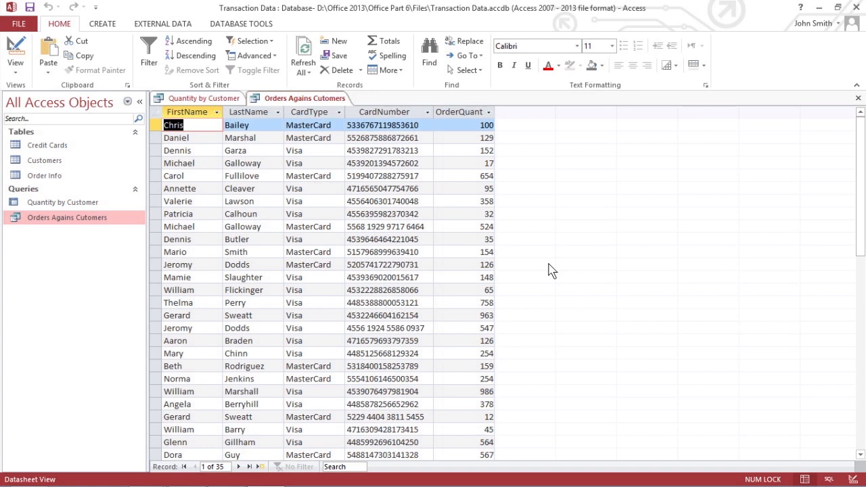
Step: Launch the Query Wizard chooser from the Create ribbon
left_click(102, 23)
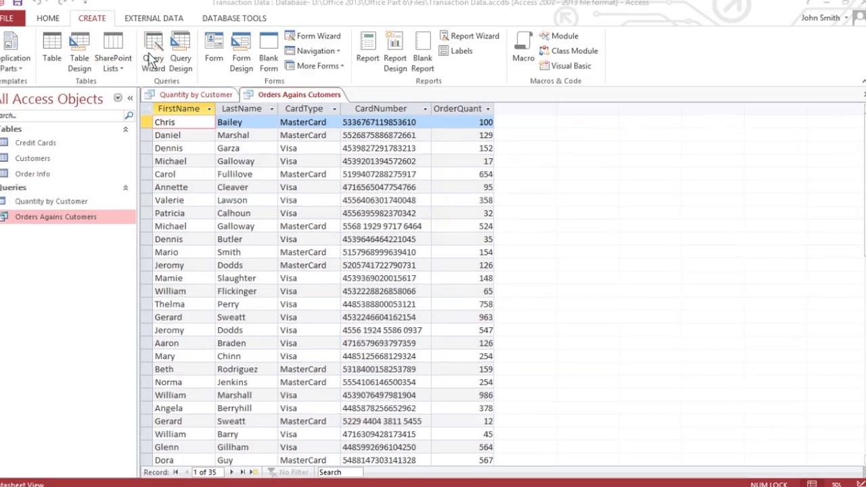
left_click(152, 51)
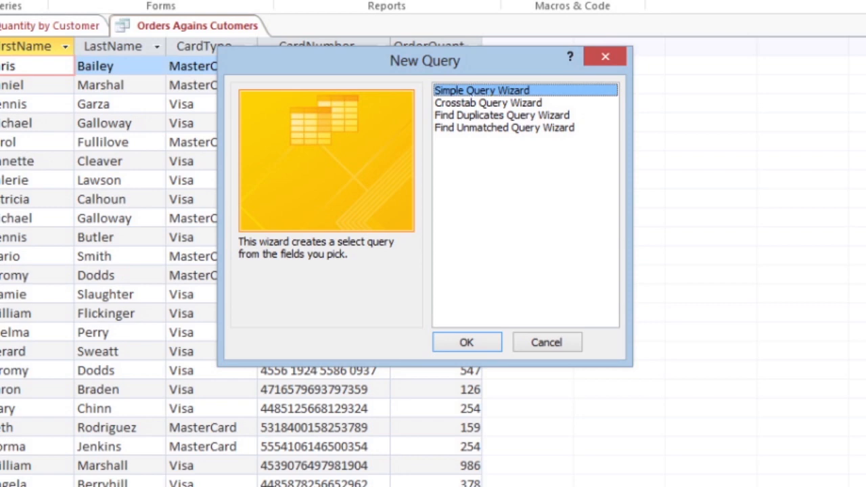
mouse_move(476, 106)
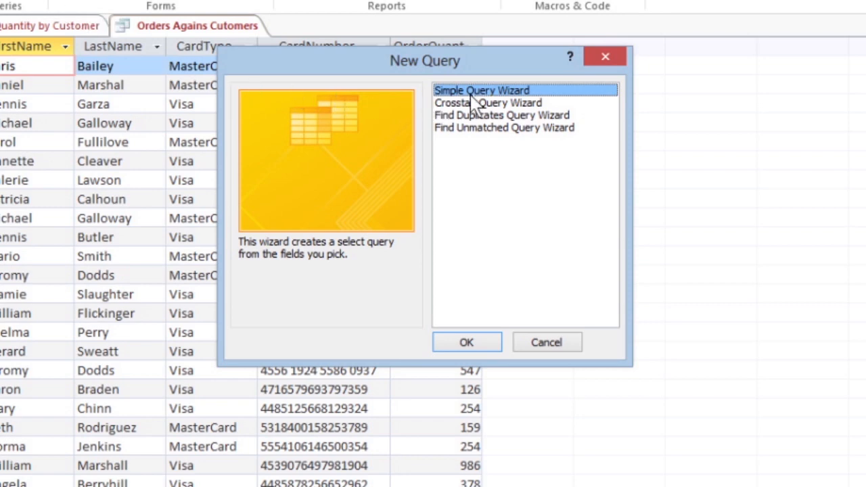
Step: Build a simple query with Customers FirstName, LastName and Credit Cards CardType, CardNumber
left_click(466, 341)
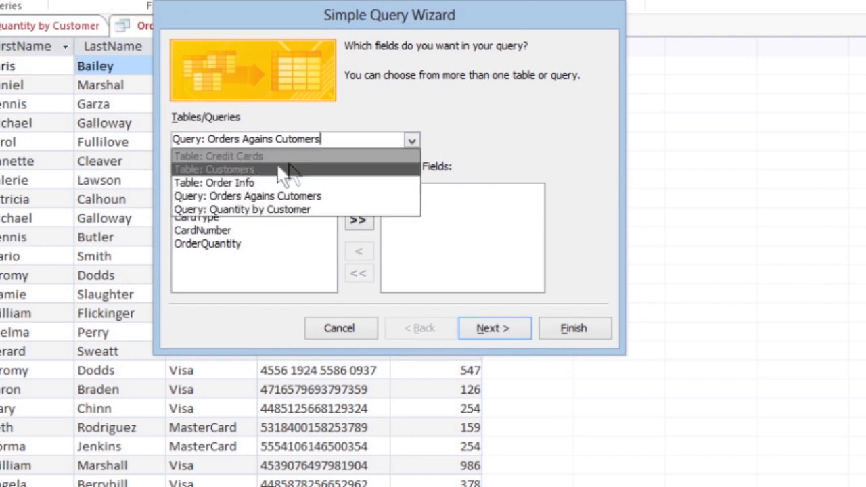
left_click(215, 169)
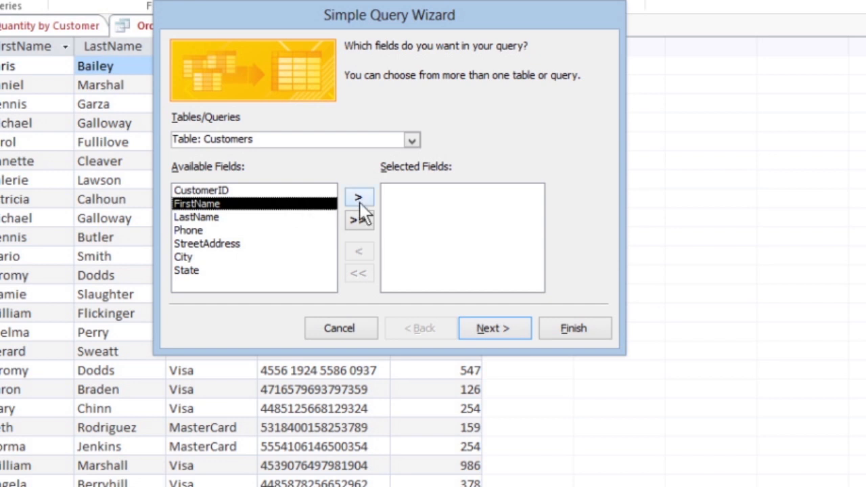
left_click(359, 196)
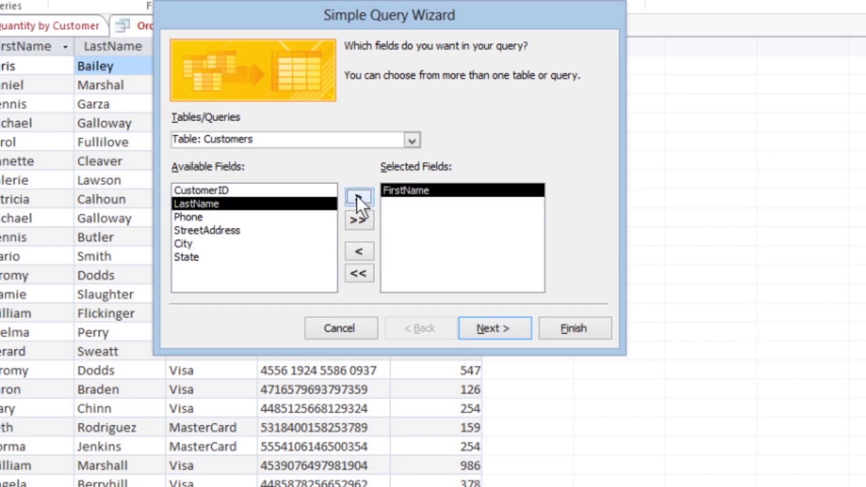
left_click(410, 139)
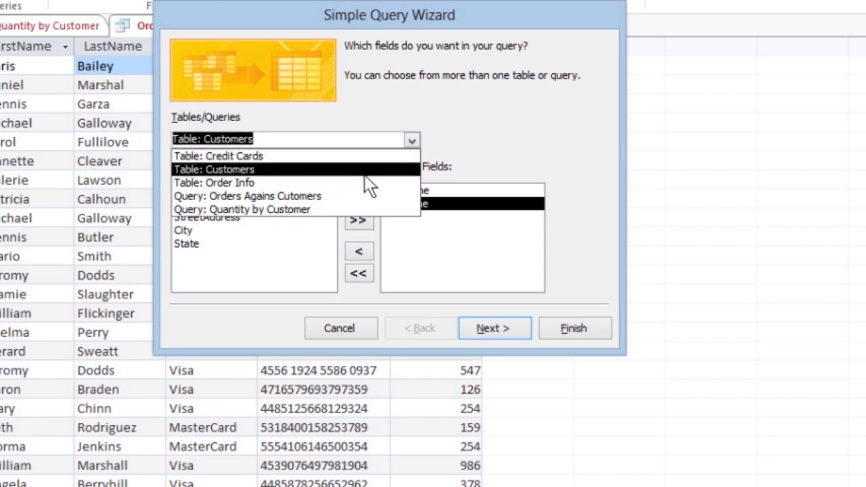
left_click(215, 156)
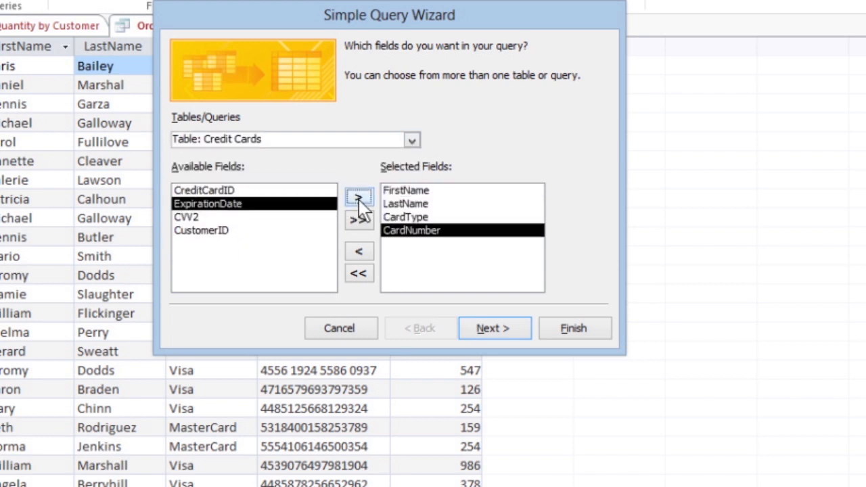
left_click(495, 328)
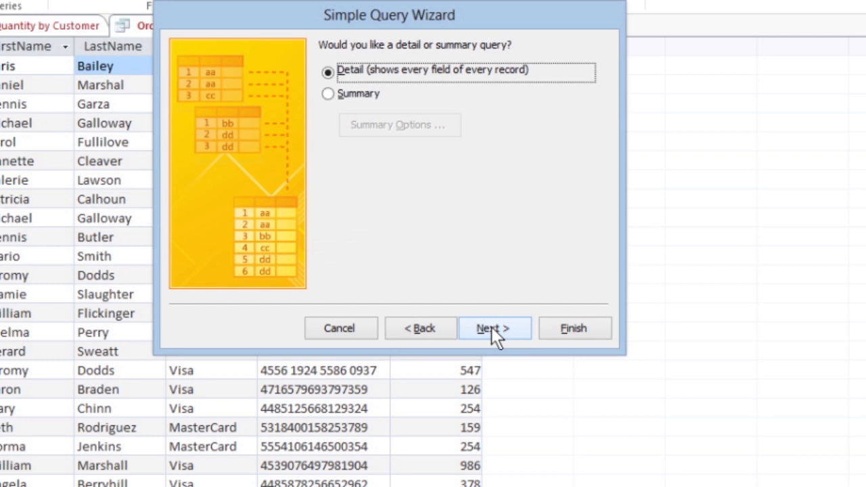
mouse_move(423, 82)
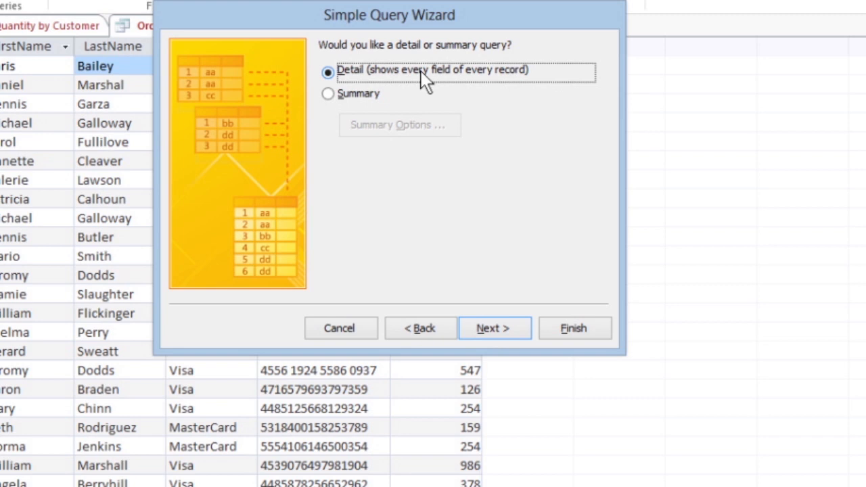
mouse_move(372, 105)
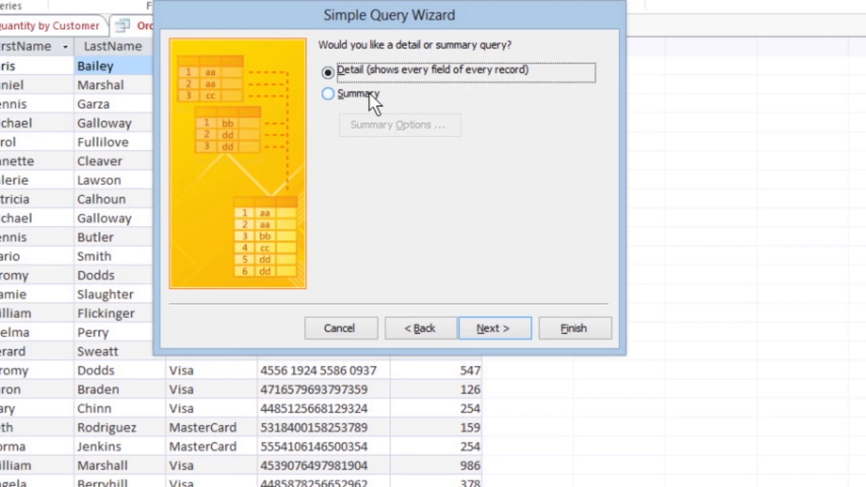
mouse_move(512, 95)
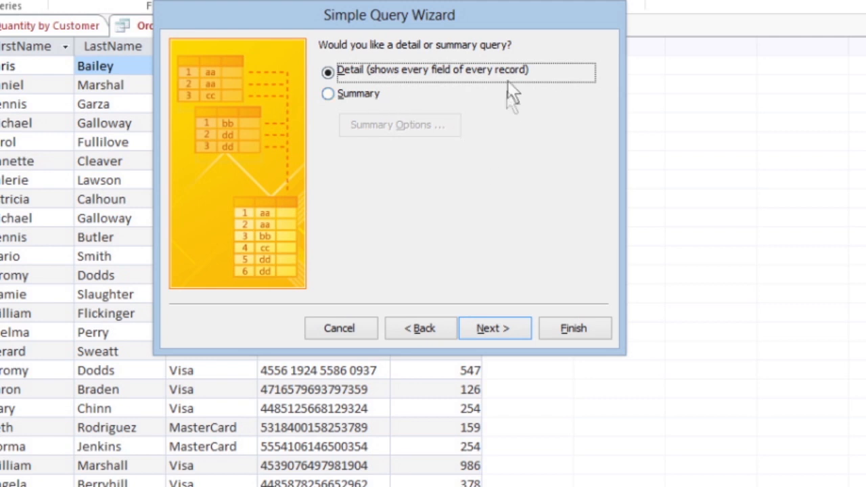
Step: Finish the detail query titled 'Customers with Card Numbers' and open its results
left_click(494, 328)
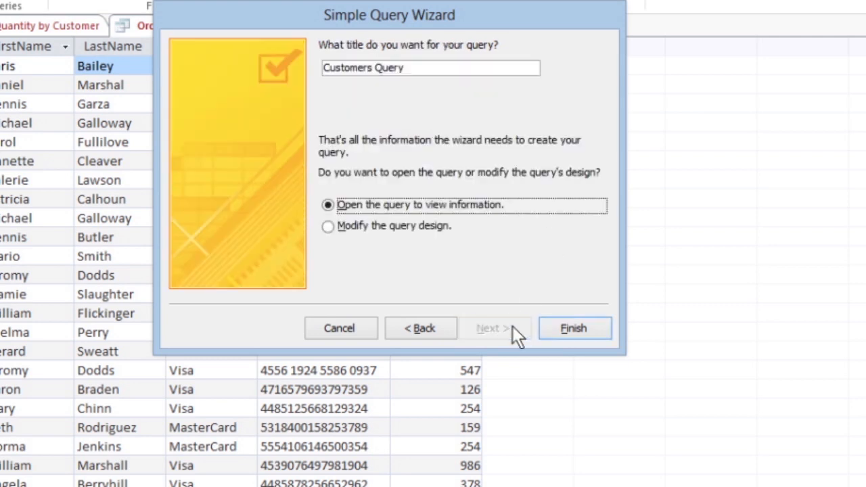
triple_click(402, 68)
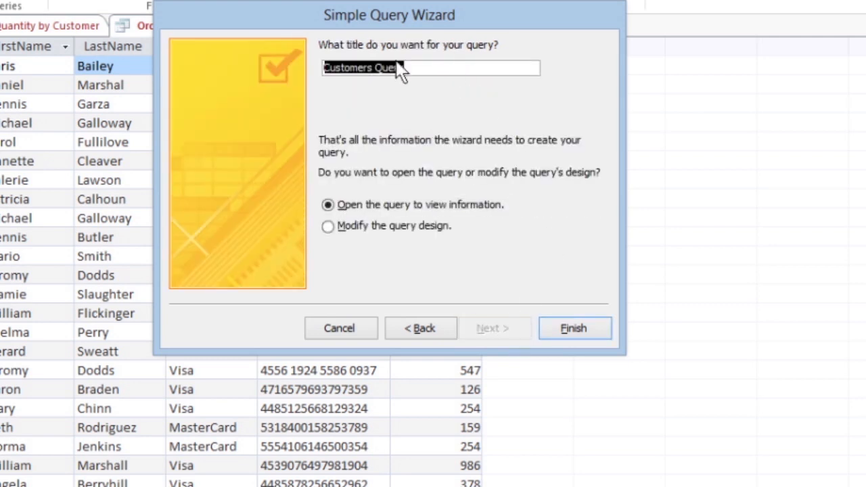
type("Customers wi")
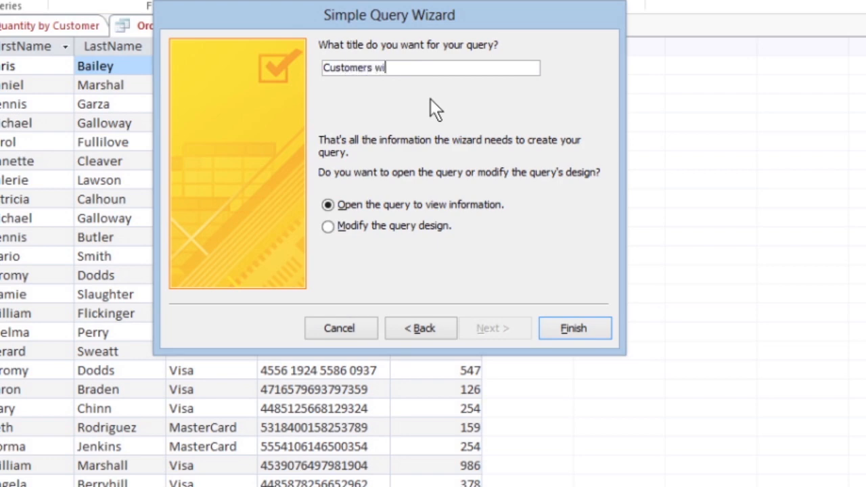
type("th Card Numbers")
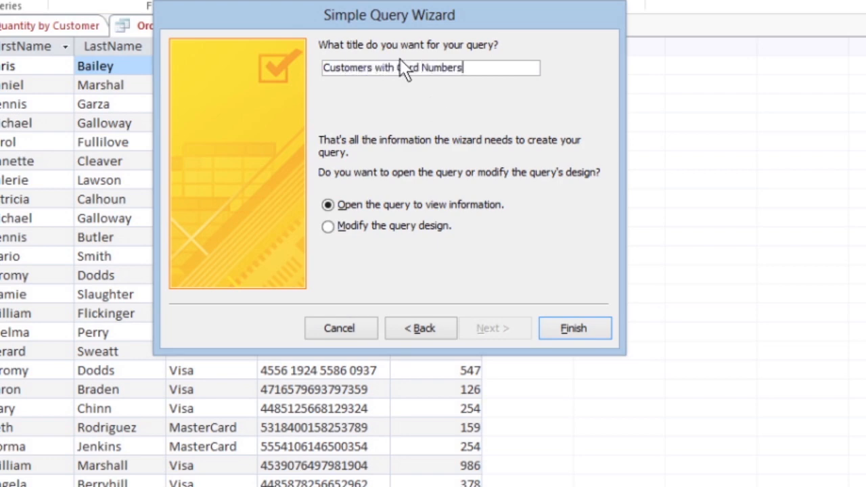
left_click(573, 328)
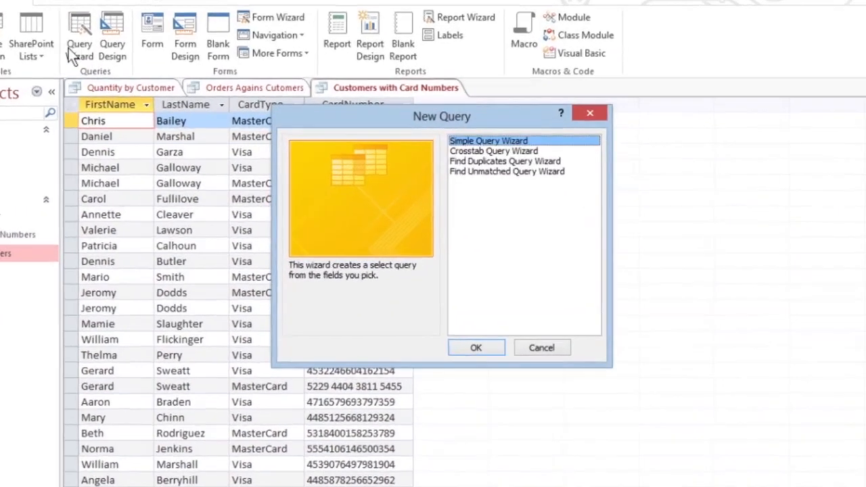
Step: Select the Find Duplicates Query Wizard in the New Query dialog
left_click(501, 164)
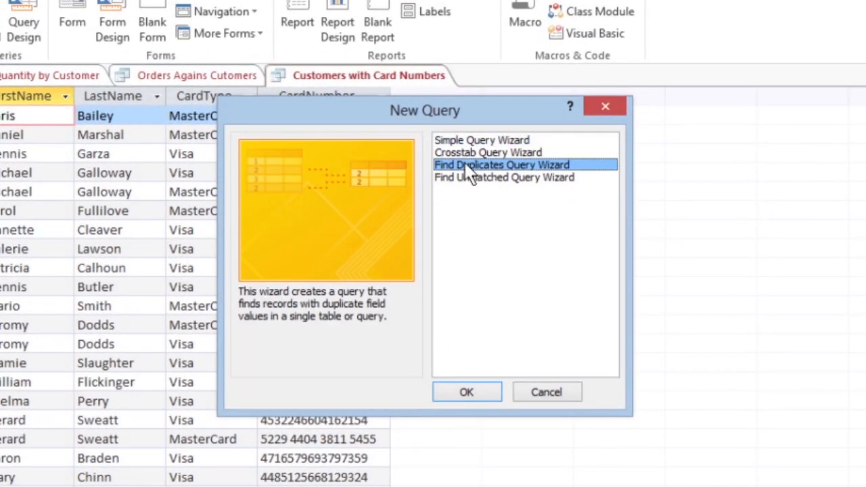
mouse_move(470, 181)
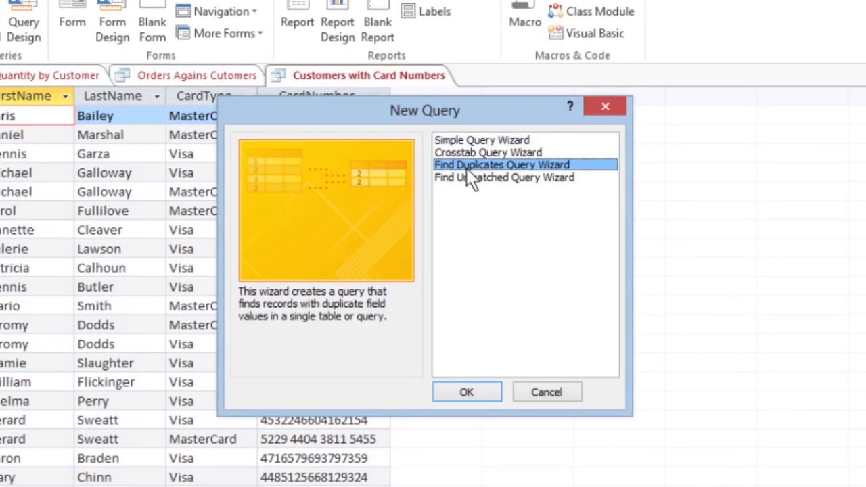
Step: Search Credit Cards for duplicate CustomerID values, adding CardNumber as an extra field
left_click(466, 392)
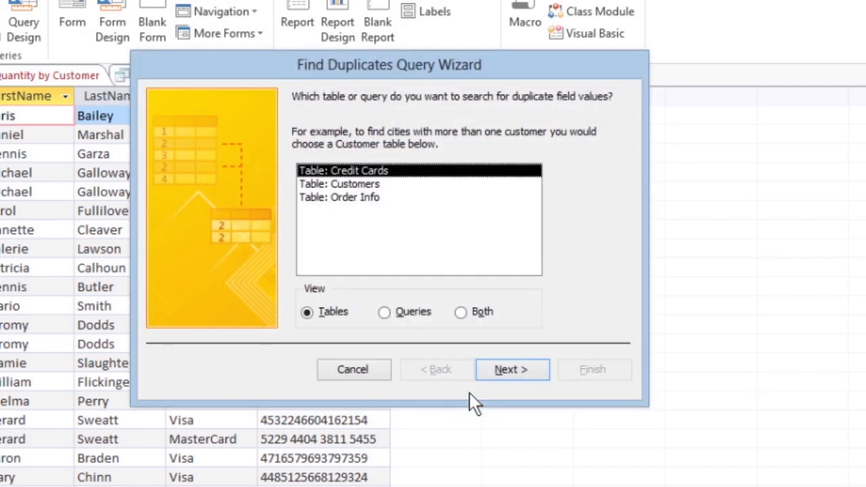
mouse_move(412, 177)
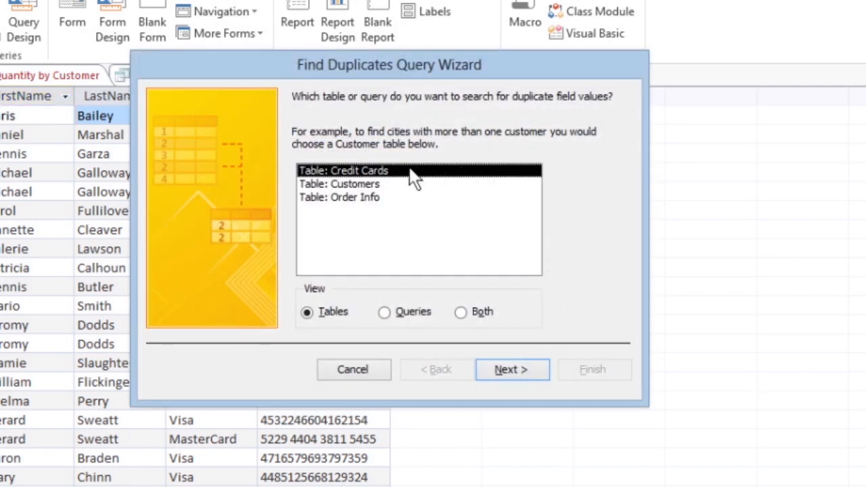
left_click(511, 369)
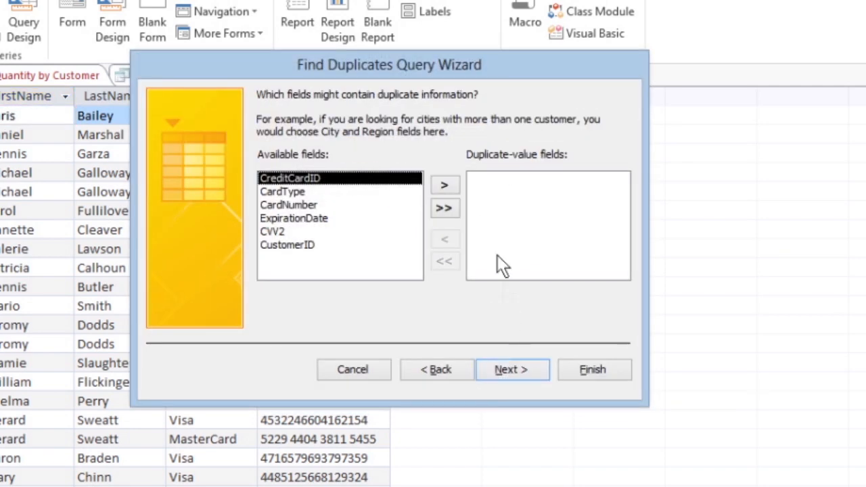
left_click(286, 245)
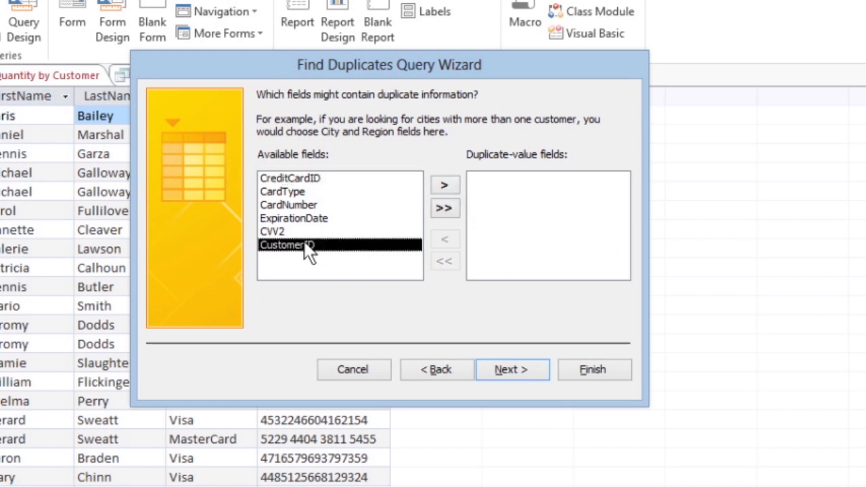
mouse_move(443, 186)
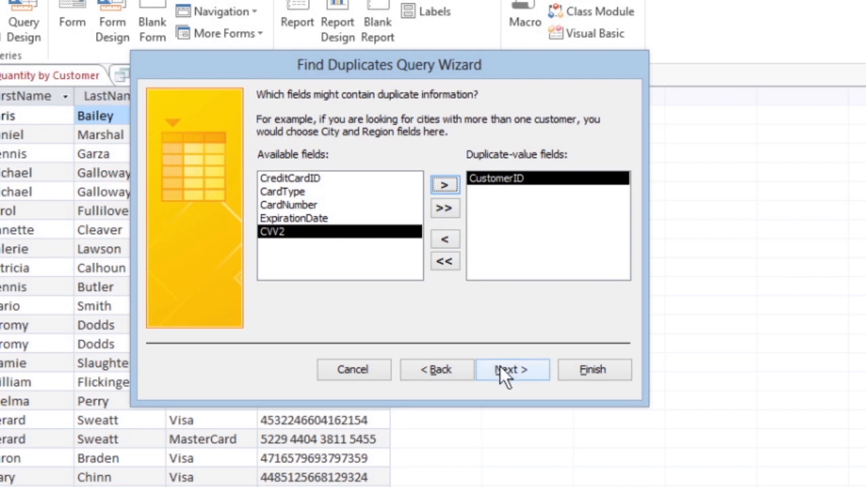
left_click(511, 369)
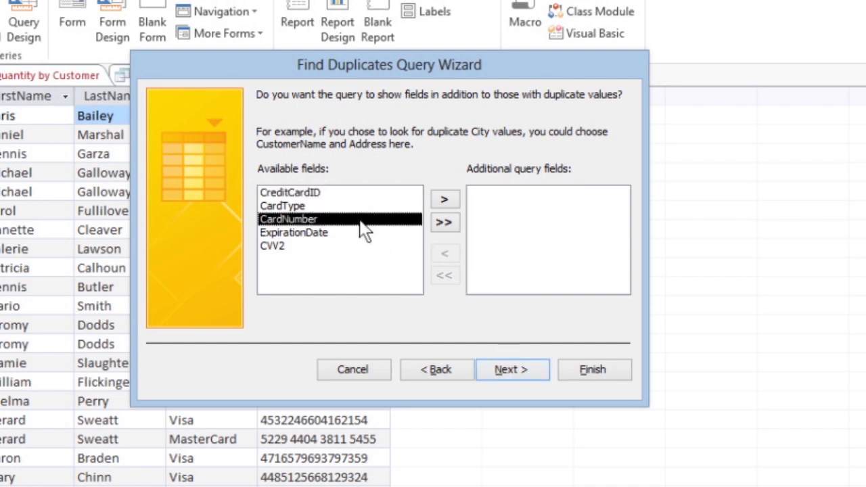
left_click(444, 198)
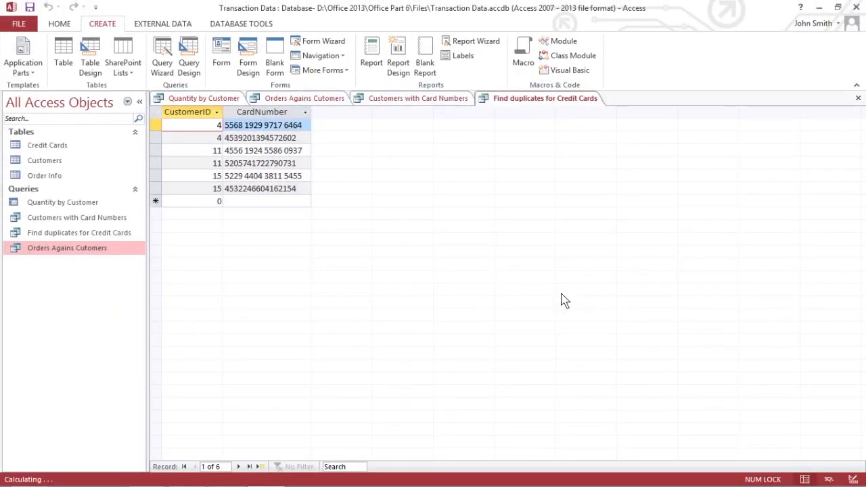
Step: Open the Customers table and then the Credit Cards table from the Navigation Pane
double_click(44, 160)
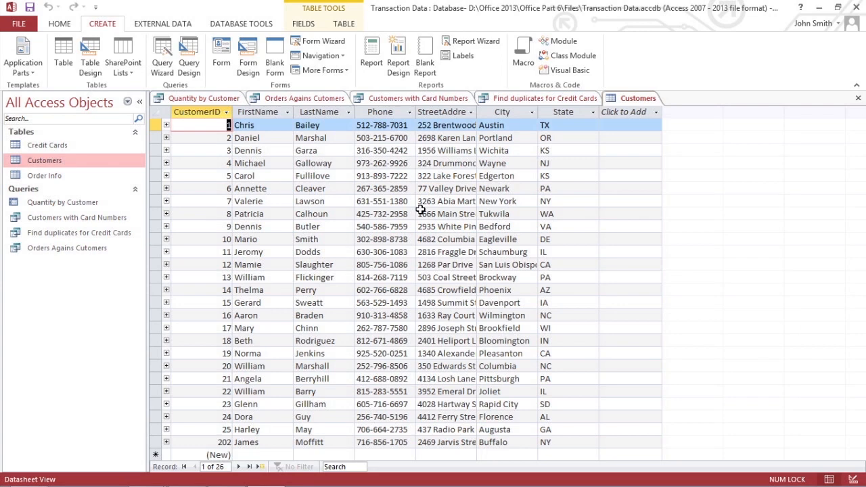
mouse_move(93, 152)
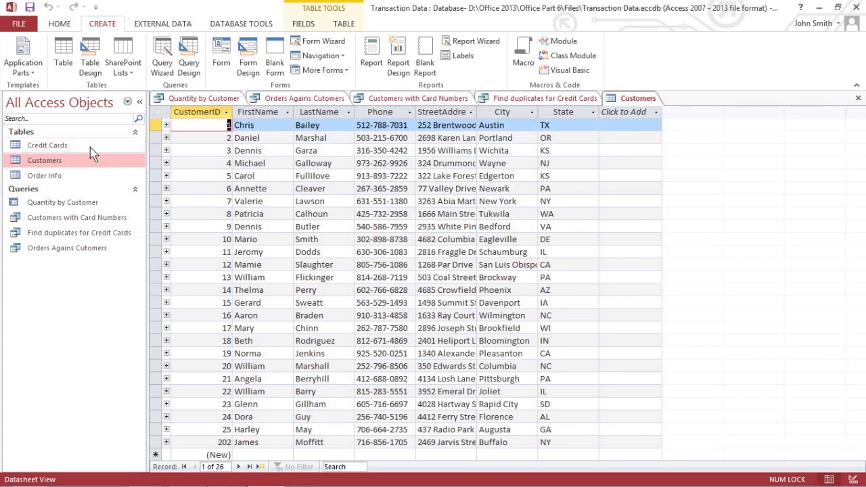
double_click(47, 145)
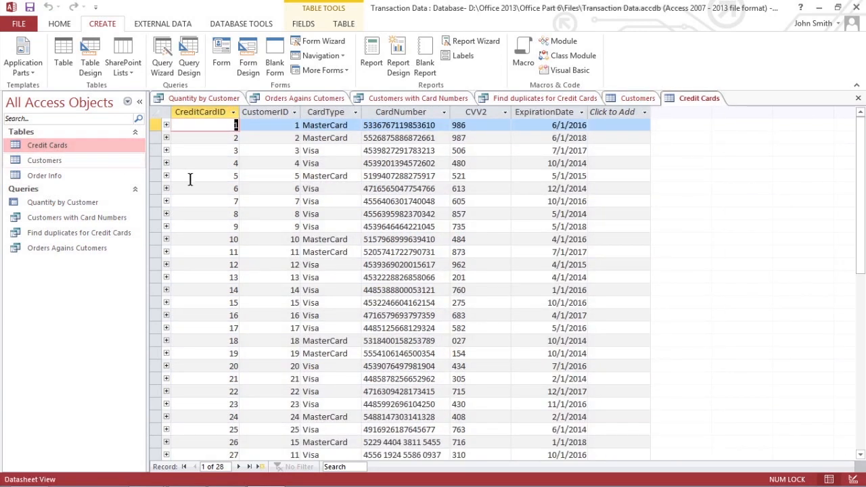
mouse_move(368, 264)
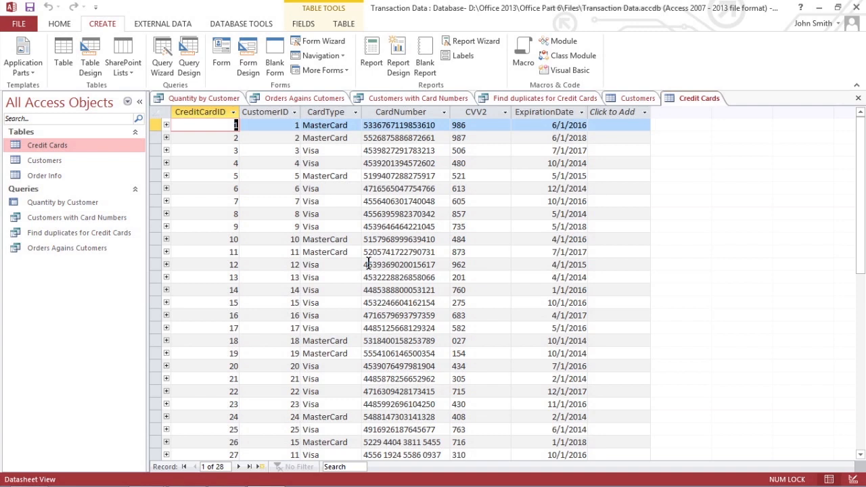
Step: Start a Find Unmatched query checking Customers against the related Credit Cards table
left_click(161, 50)
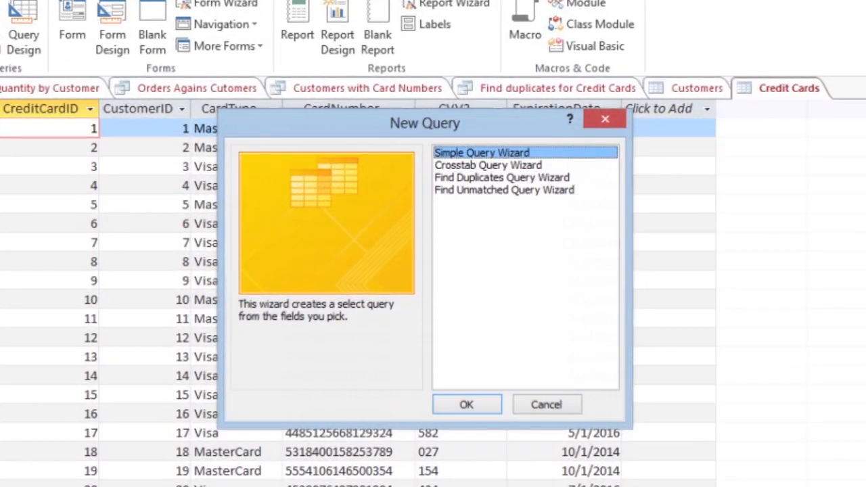
left_click(503, 190)
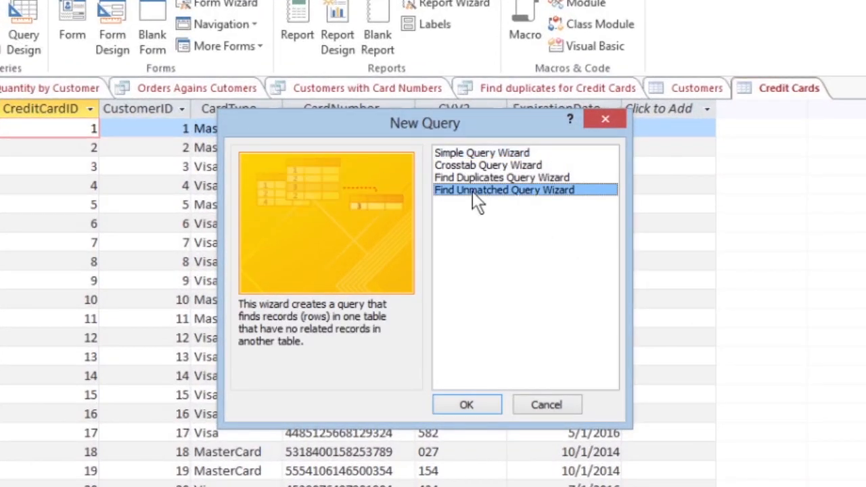
left_click(465, 404)
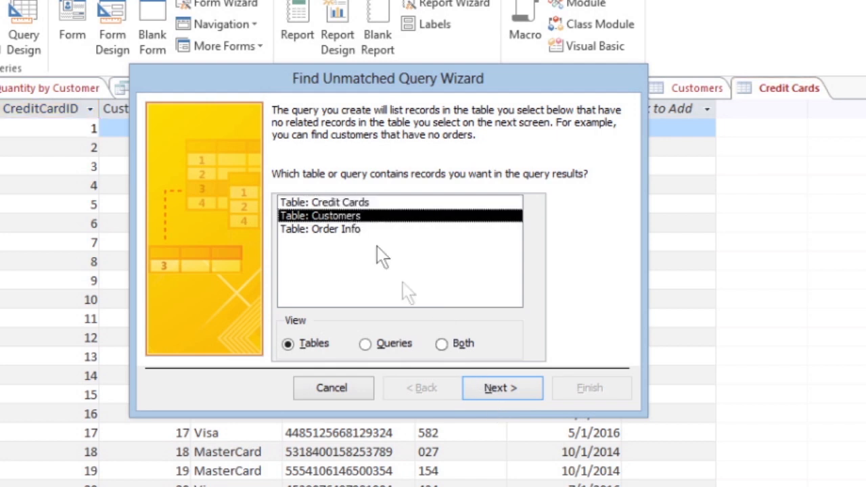
left_click(501, 388)
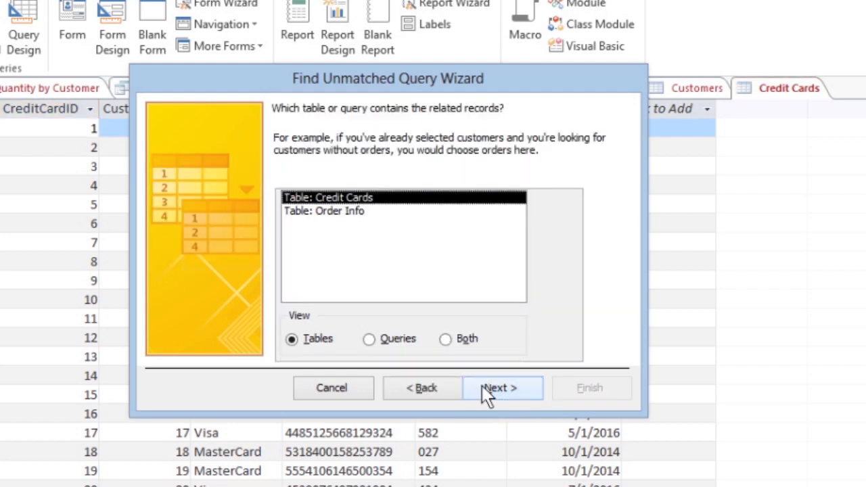
mouse_move(504, 392)
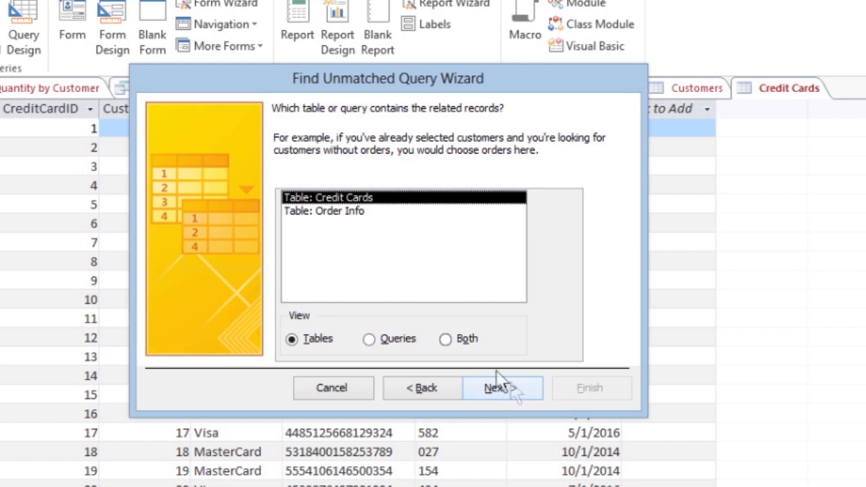
mouse_move(355, 200)
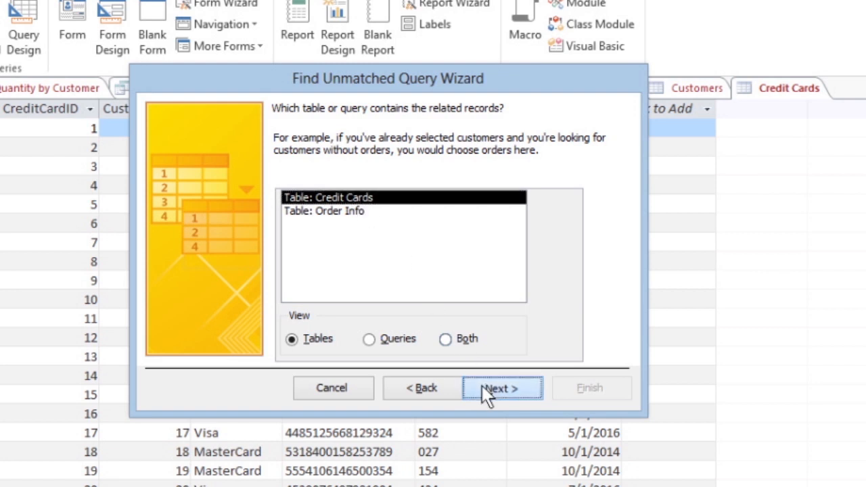
left_click(501, 388)
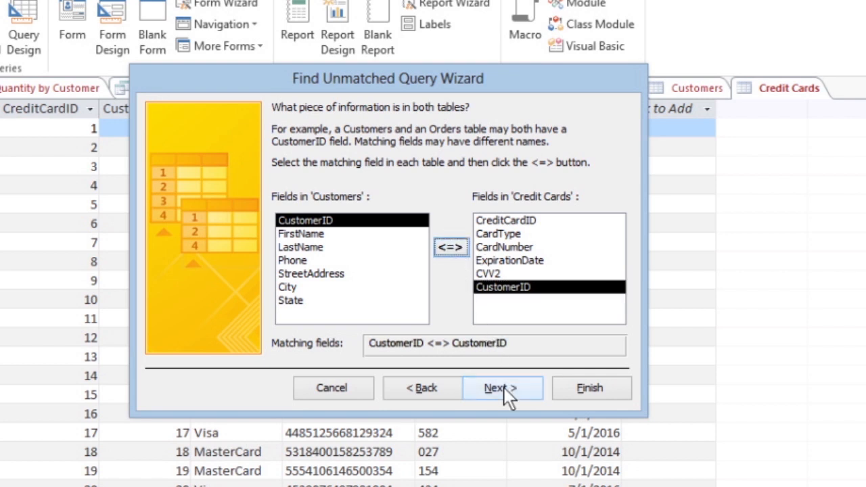
Step: Match on CustomerID, show FirstName and LastName, and finish the unmatched query
left_click(499, 388)
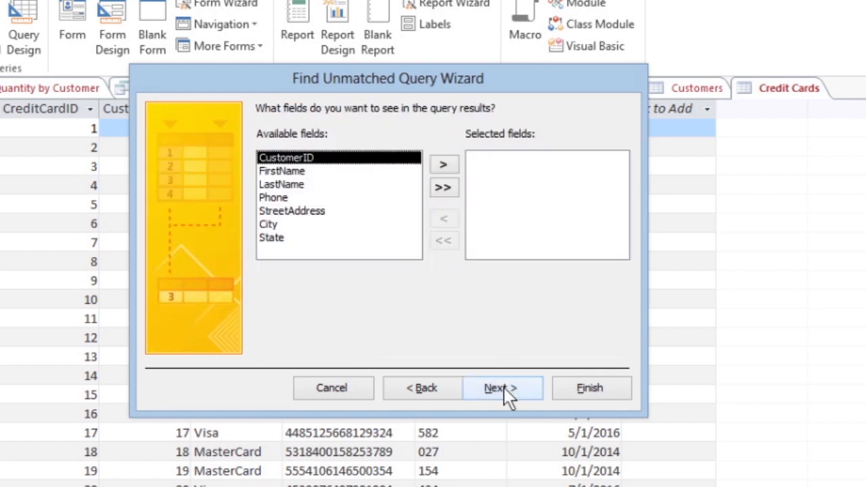
mouse_move(462, 247)
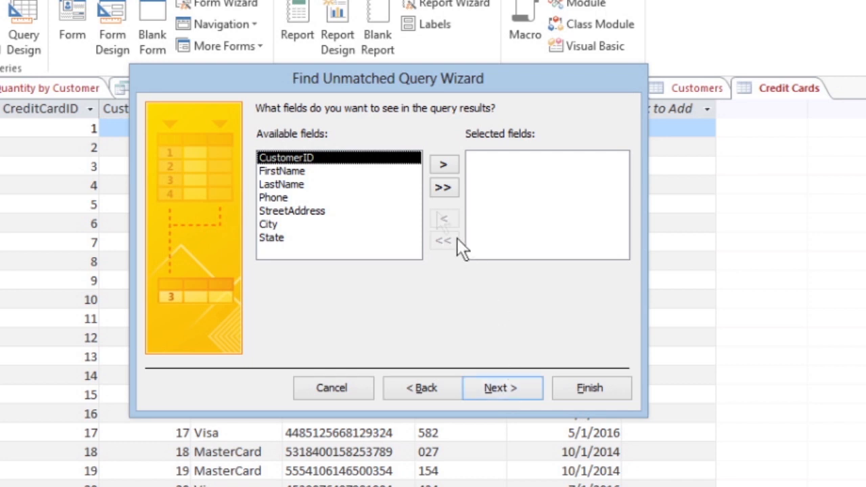
left_click(443, 163)
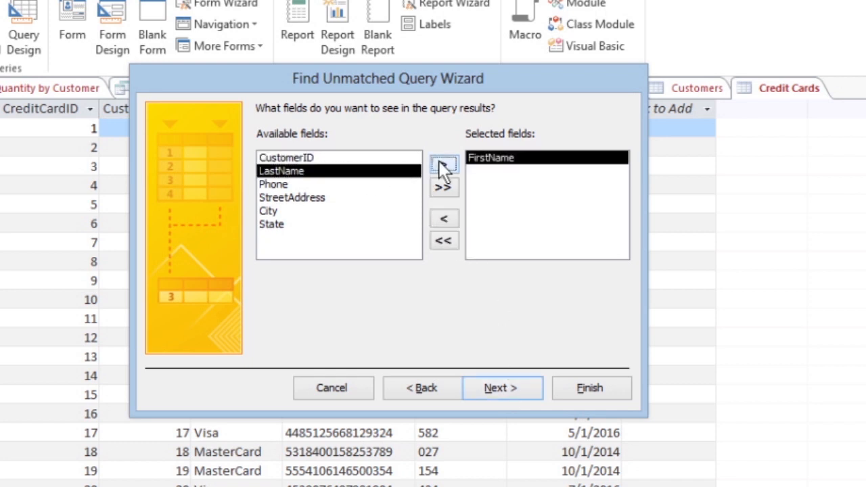
left_click(443, 163)
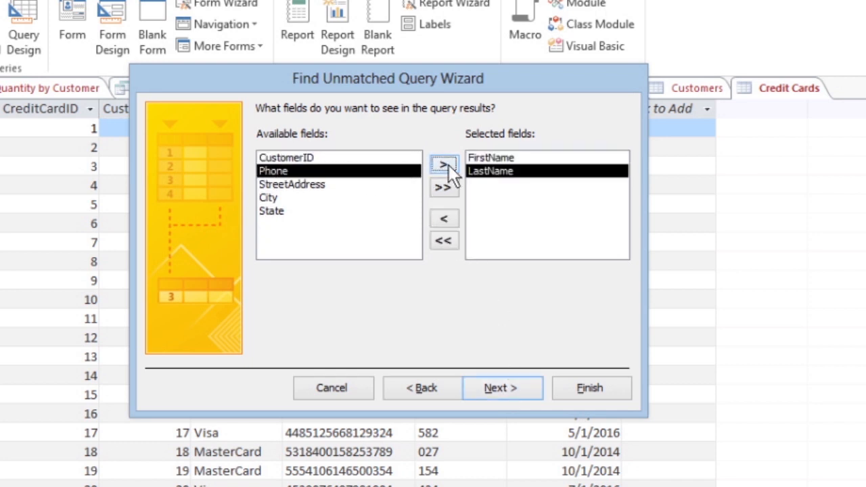
mouse_move(500, 387)
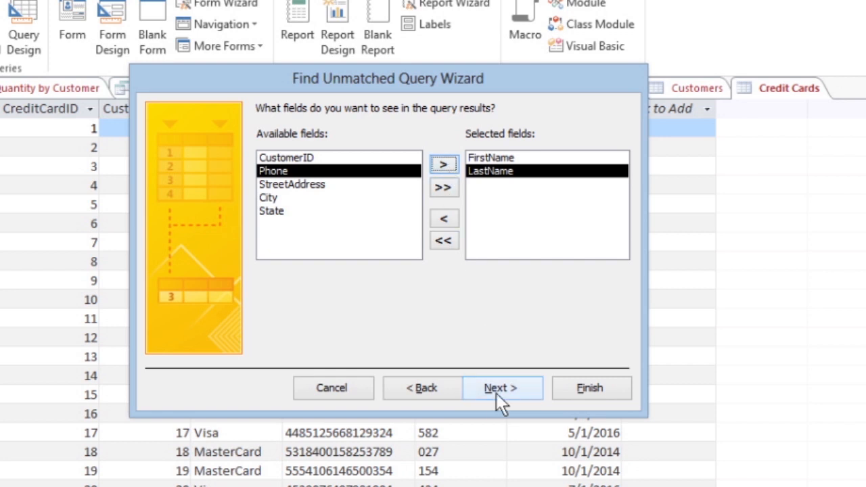
left_click(500, 387)
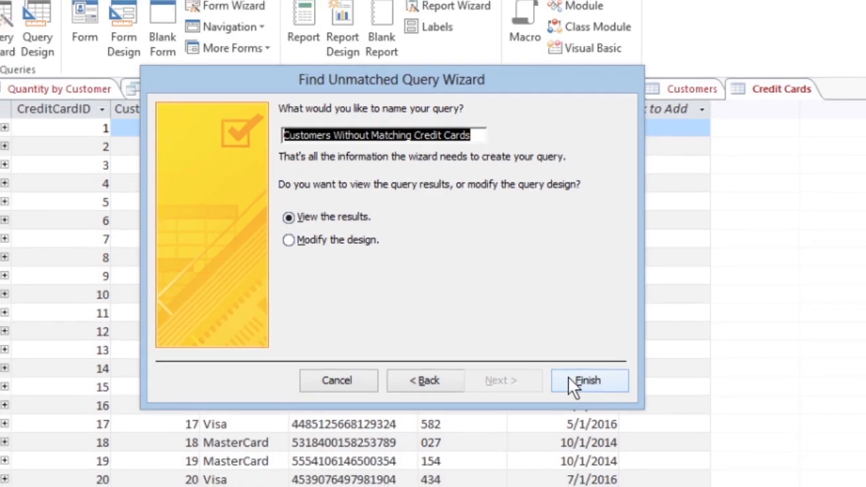
left_click(588, 380)
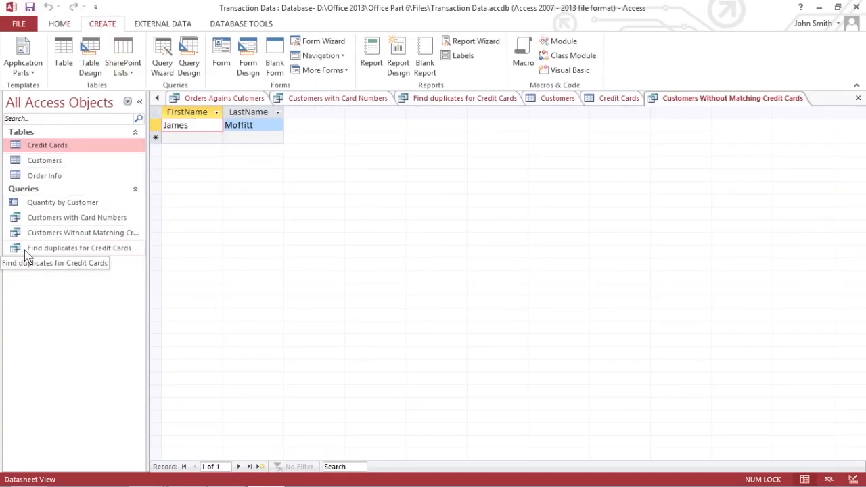
Step: Rename the Find duplicates for Credit Cards query to 'Duplicate Card Numbers' via the Navigation Pane
double_click(79, 248)
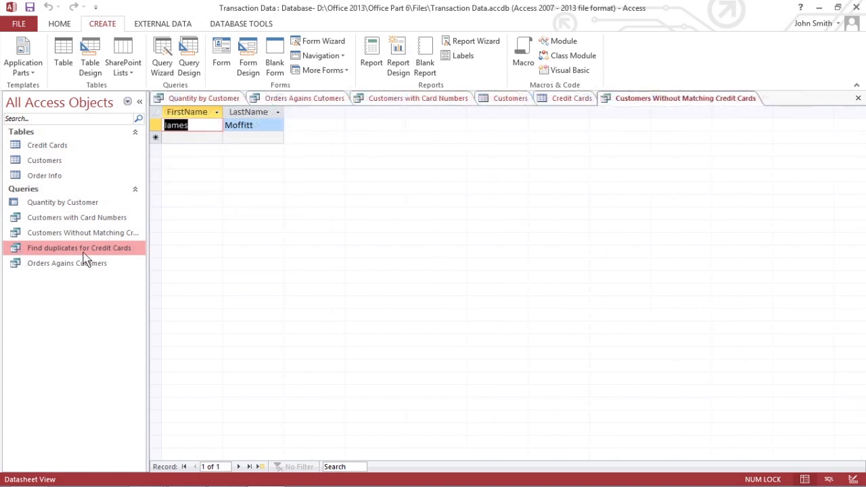
right_click(73, 247)
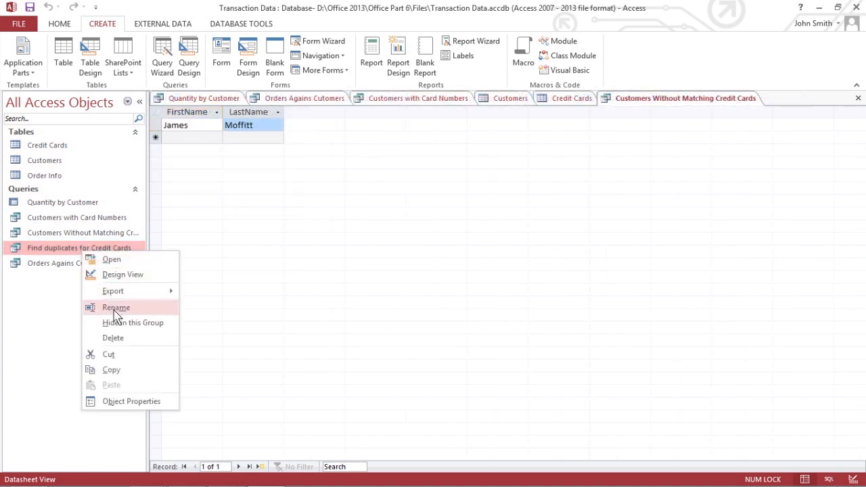
left_click(115, 307)
type("Duplicate Card Numbers")
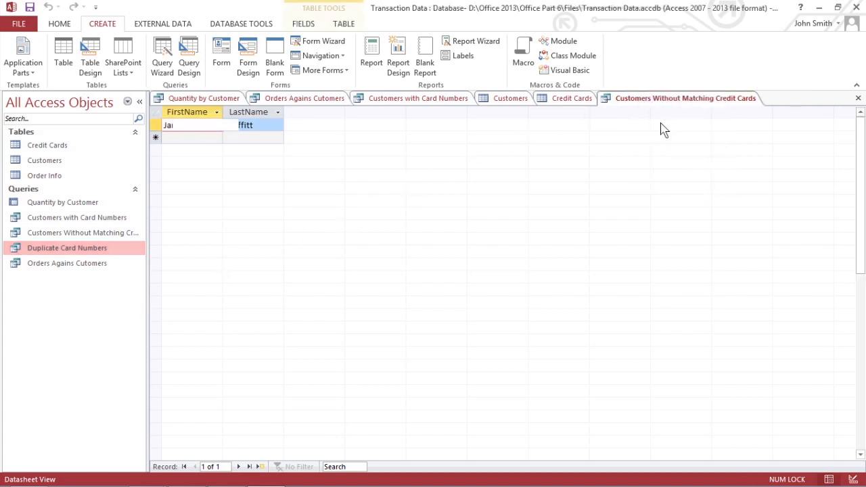
Step: Close the open query results and permanently delete the Orders Agains Cutomers query
left_click(419, 98)
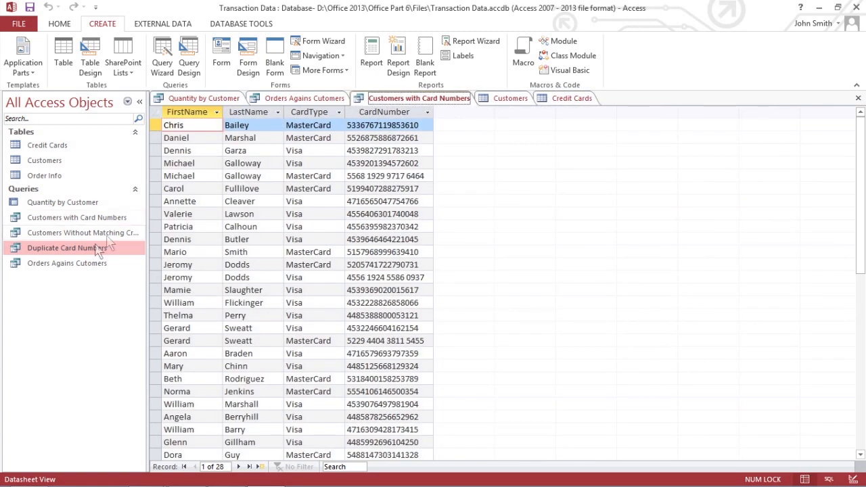
left_click(67, 262)
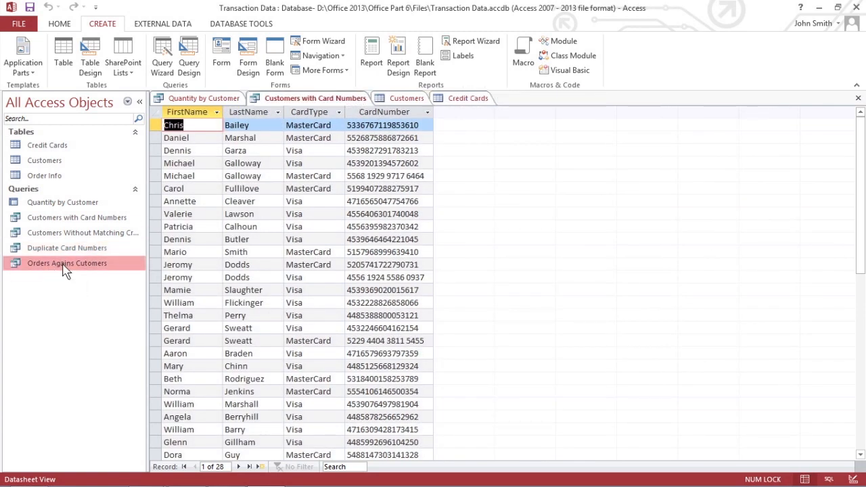
right_click(67, 262)
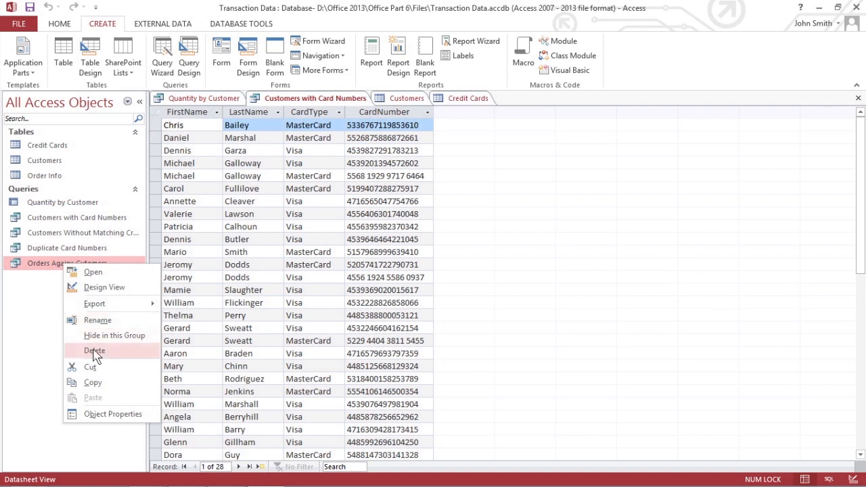
left_click(94, 350)
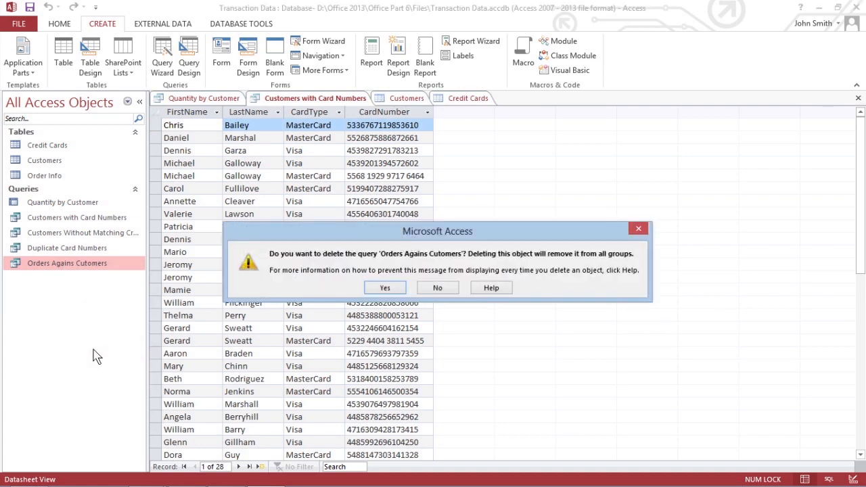
mouse_move(146, 349)
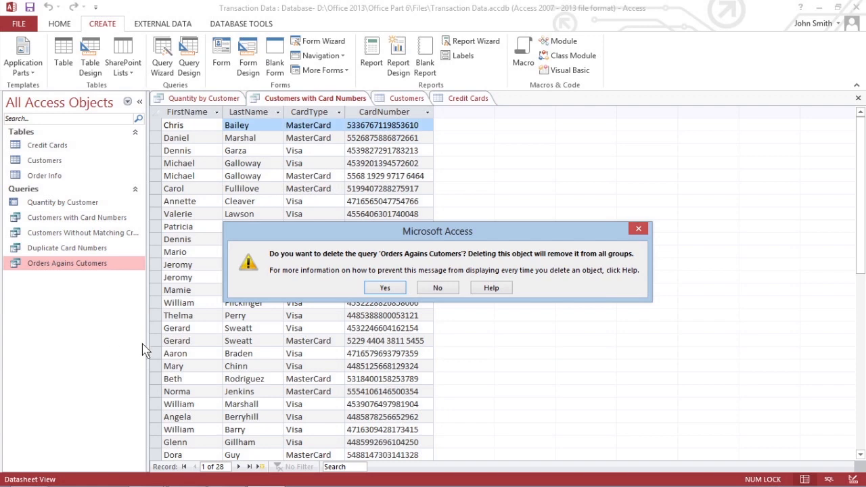
left_click(385, 288)
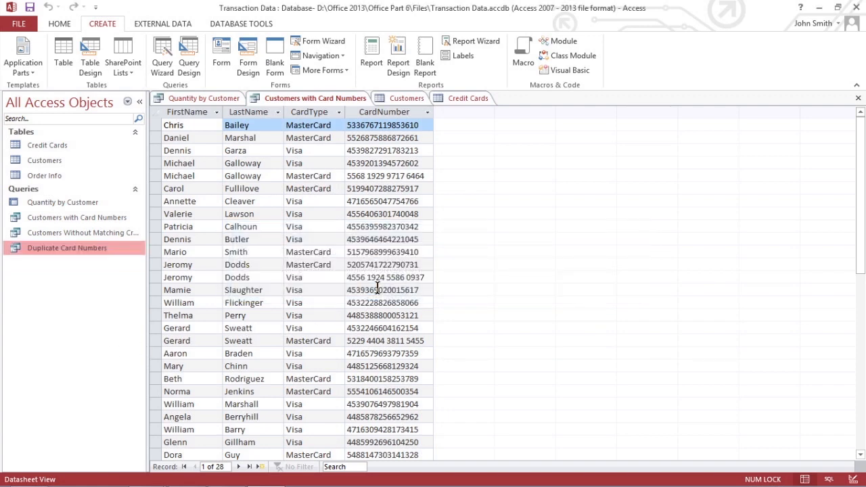